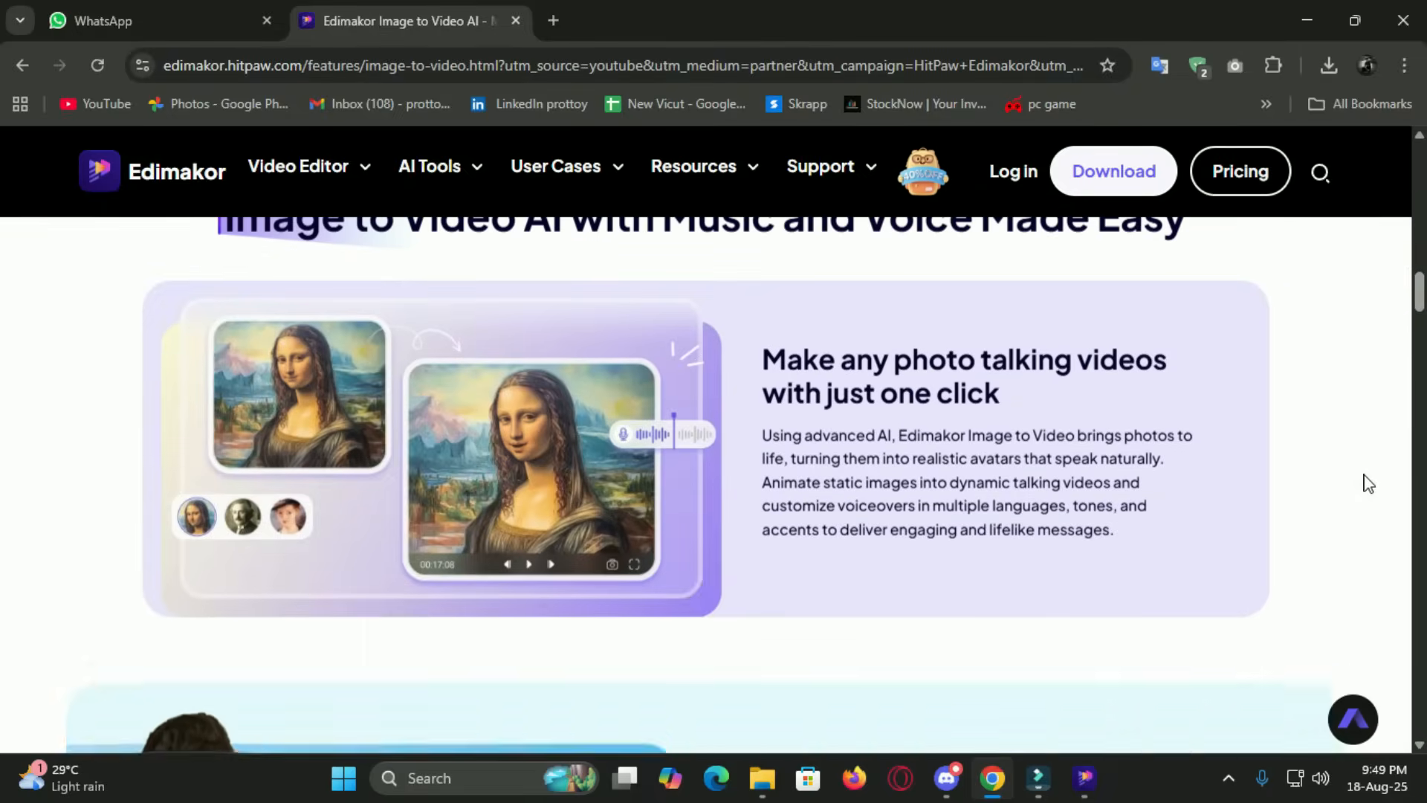
{"action": "scroll", "scroll_direction": "down", "scroll_amount": 3}
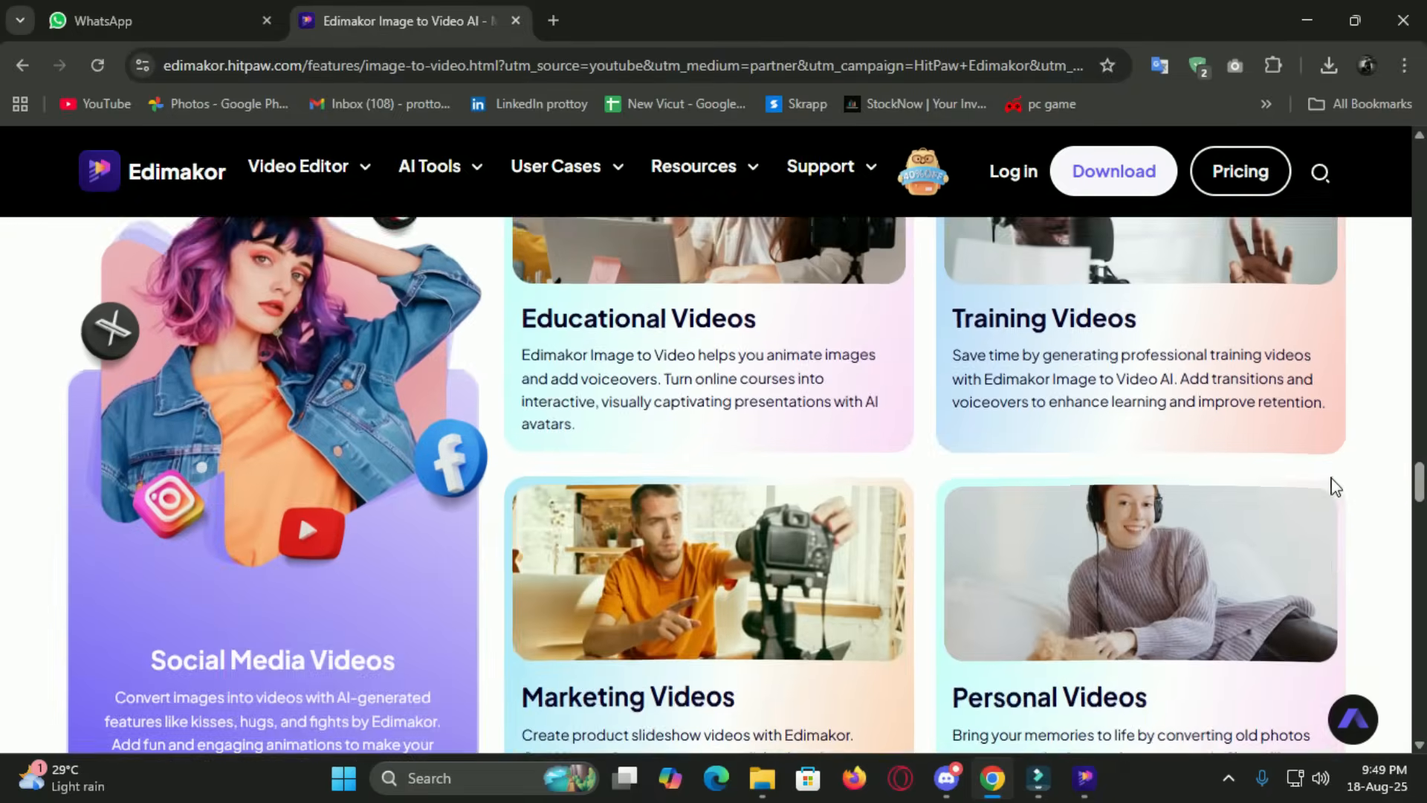
{"action": "scroll", "scroll_direction": "down", "scroll_amount": 3}
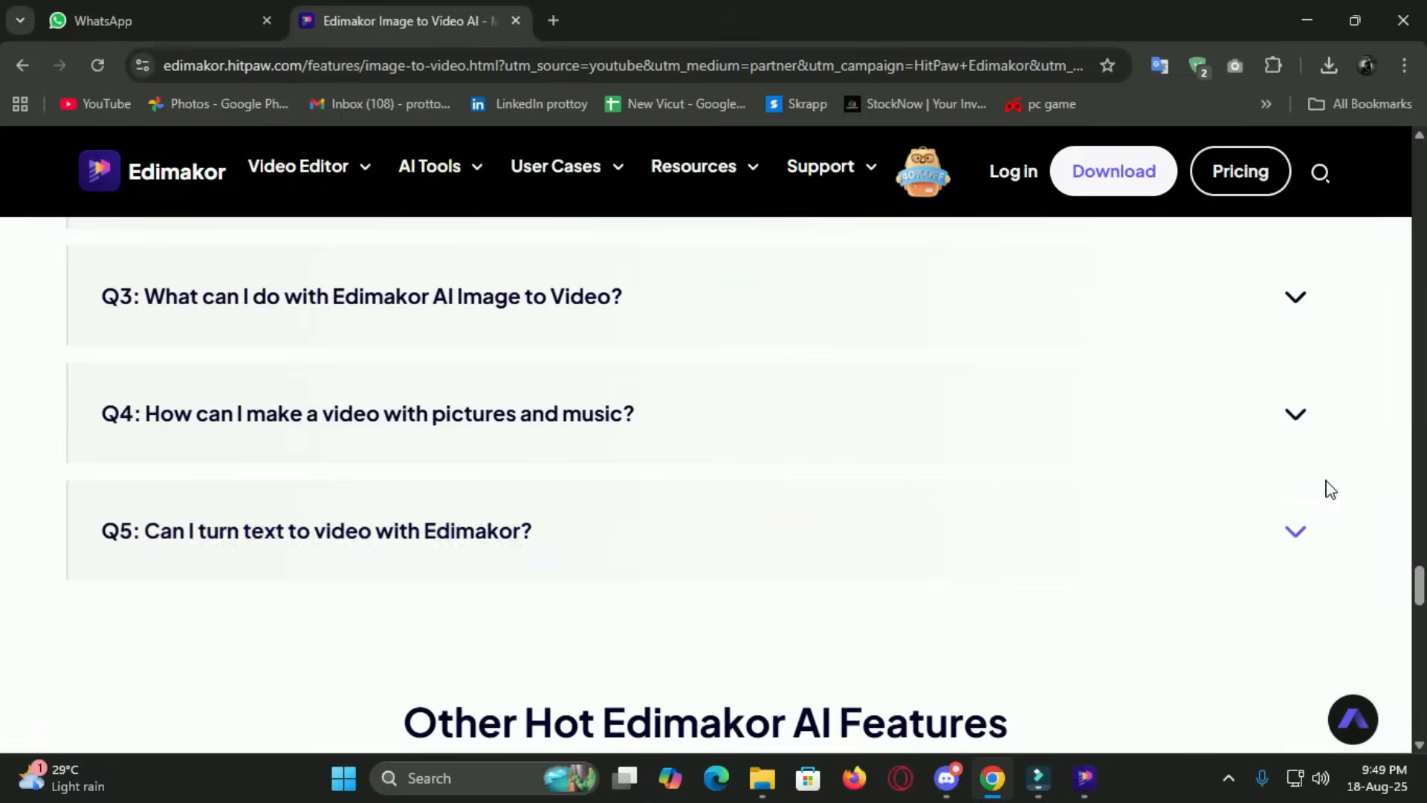
{"action": "scroll", "scroll_direction": "down", "scroll_amount": 3}
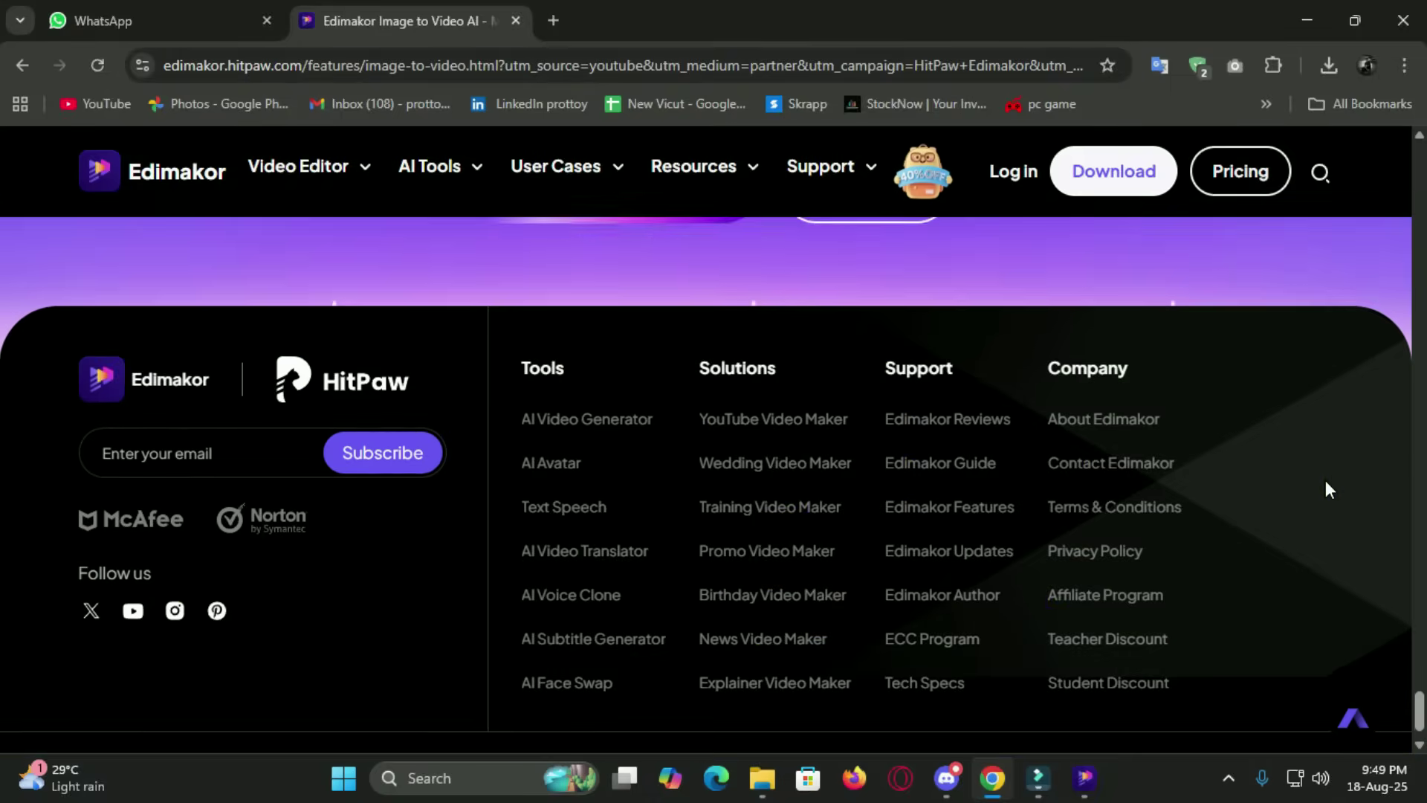